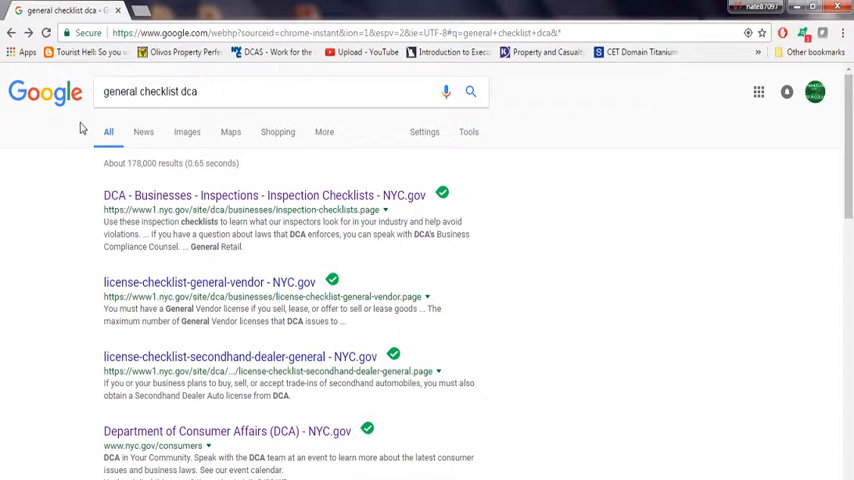
Open the 'DCA - Businesses - Inspections - Inspection Checklists - NYC.gov' search result.
click(216, 91)
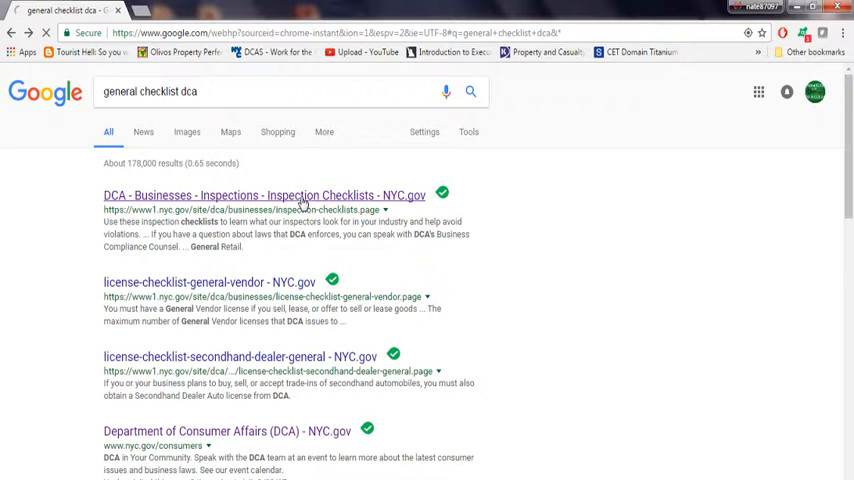
Open the English General Retail checklist PDF from the Inspection Checklists list.
click(263, 195)
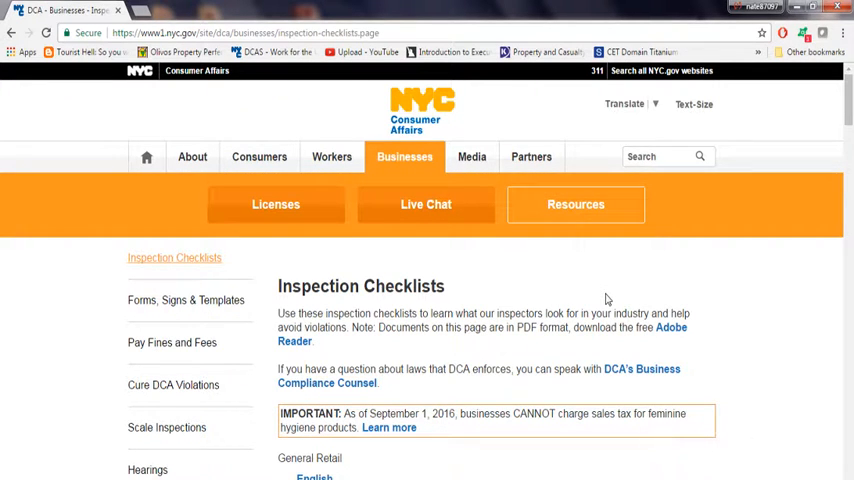
scroll(down, 3)
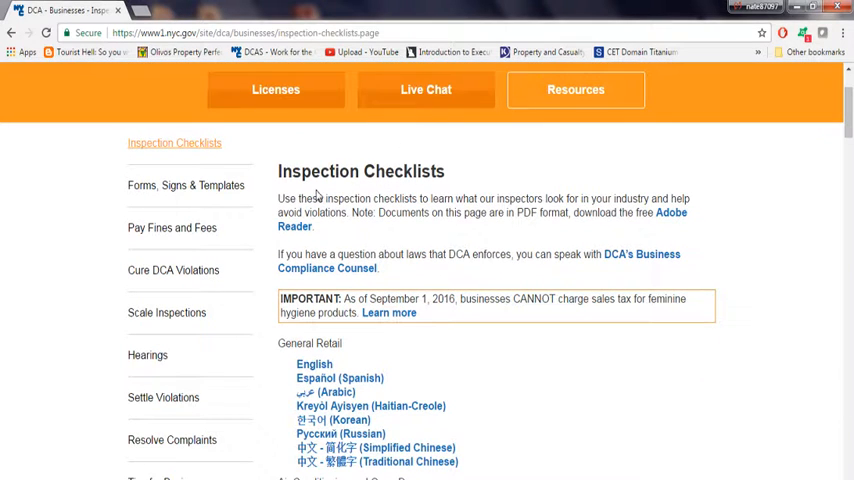
mouse_move(622, 192)
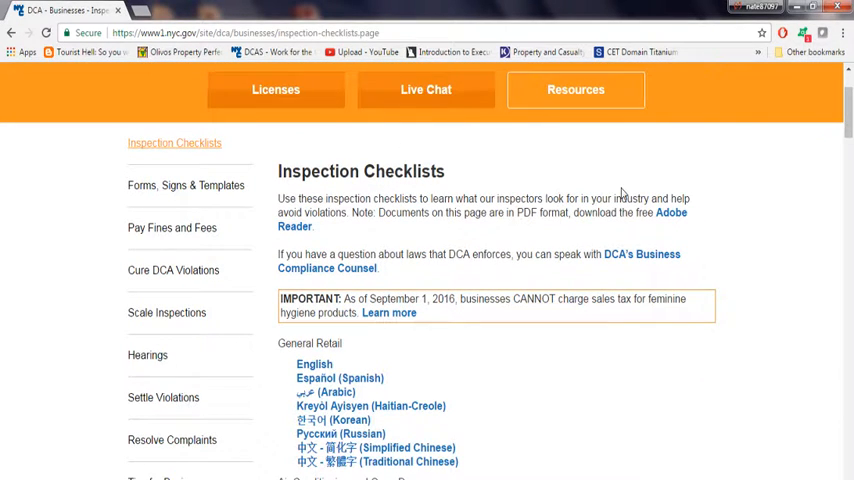
mouse_move(476, 217)
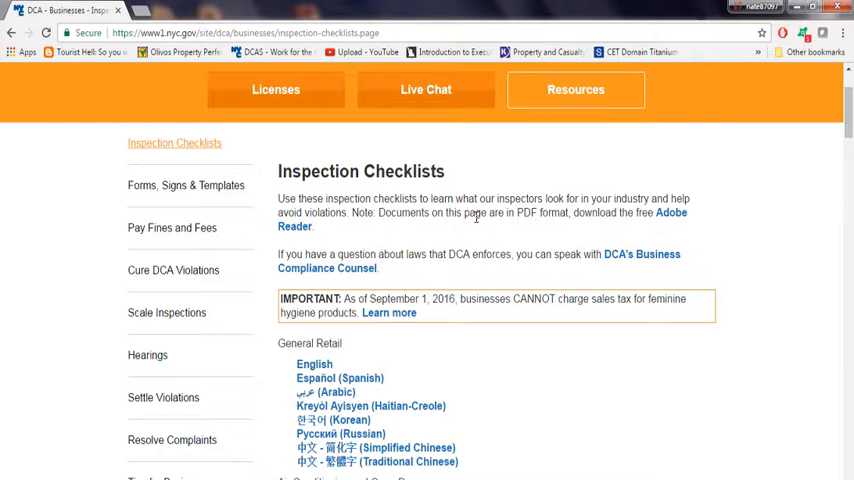
scroll(down, 3)
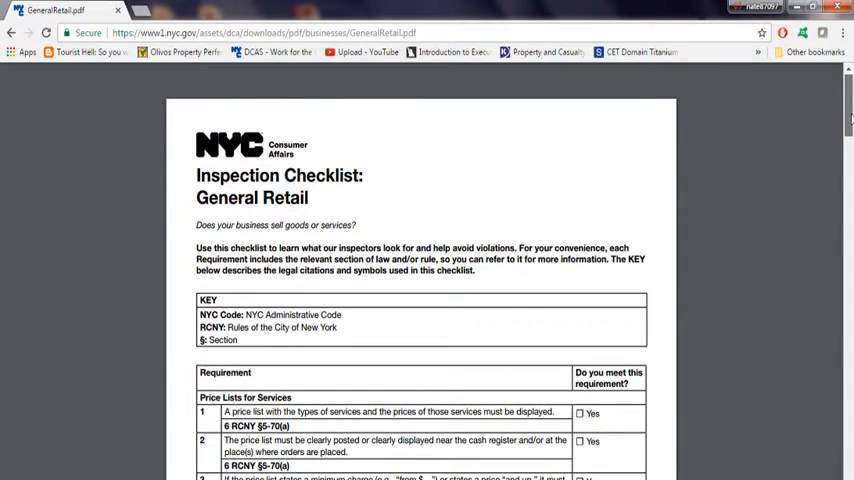
Scroll the checklist PDF past the KEY to the Price Lists for Services rules.
scroll(down, 3)
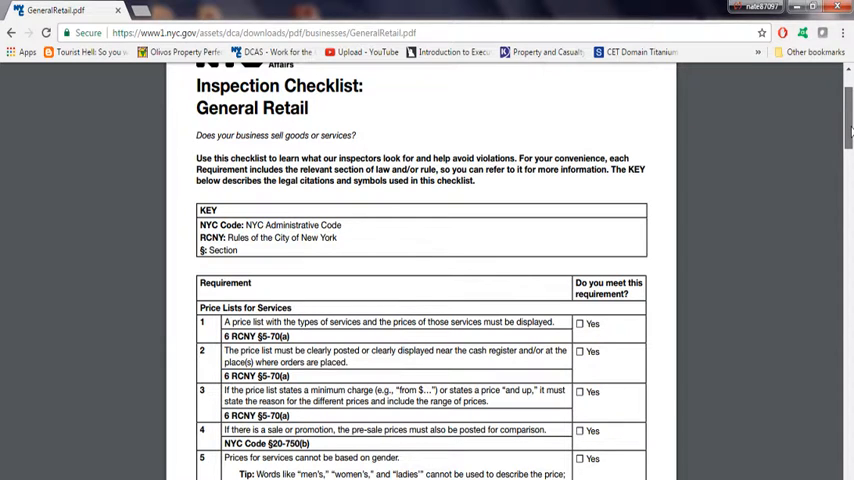
scroll(down, 3)
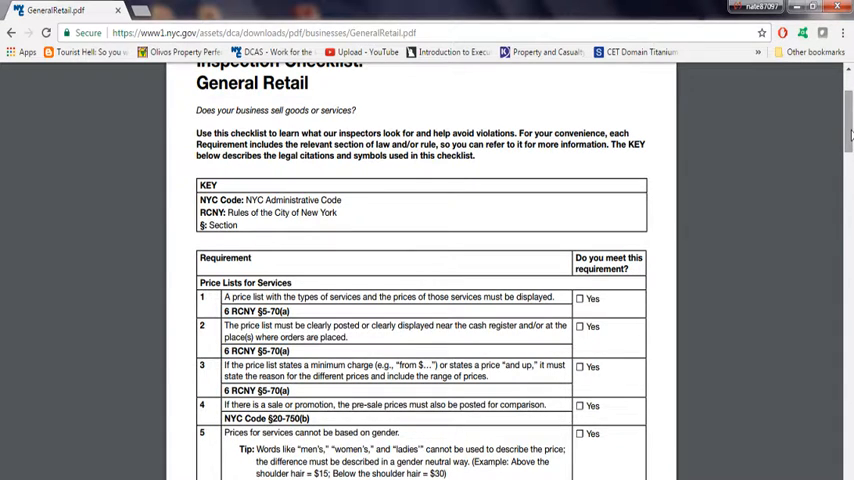
scroll(down, 3)
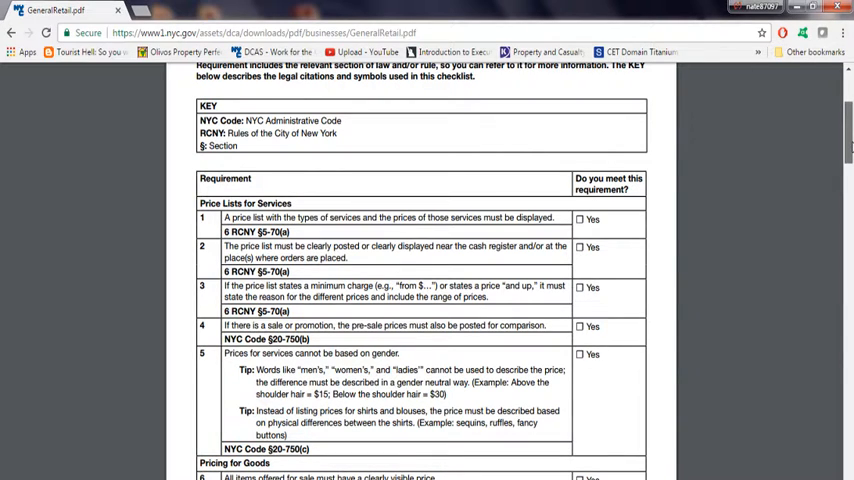
scroll(down, 3)
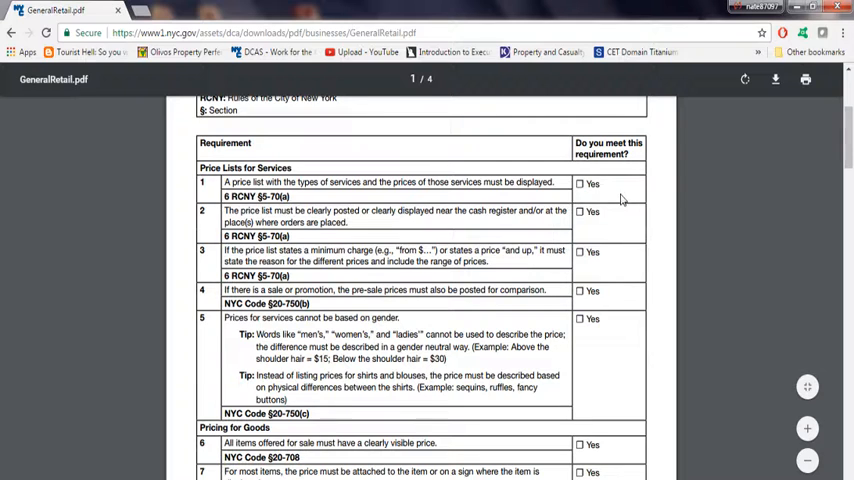
mouse_move(652, 204)
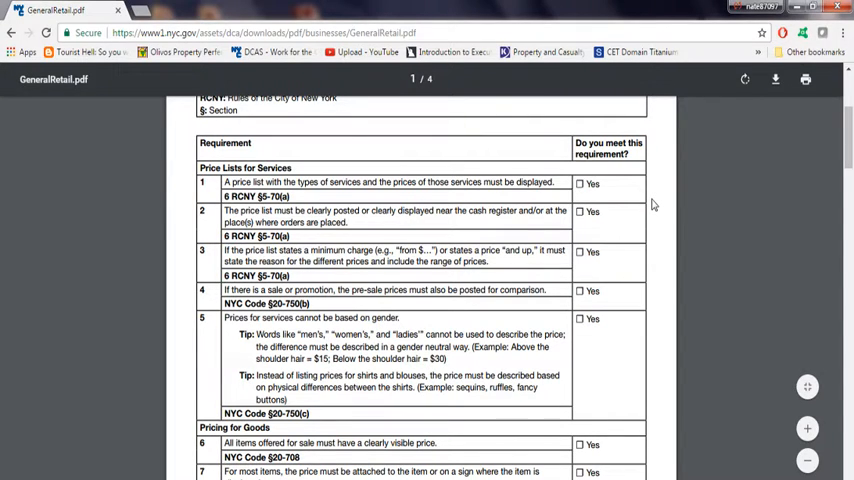
Scroll down to item 8 on item-pricing rules for large or chain stores.
scroll(down, 3)
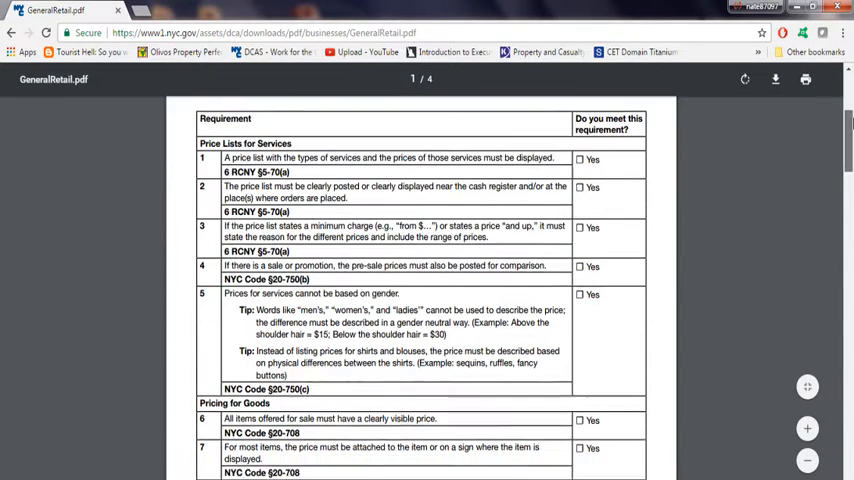
scroll(down, 3)
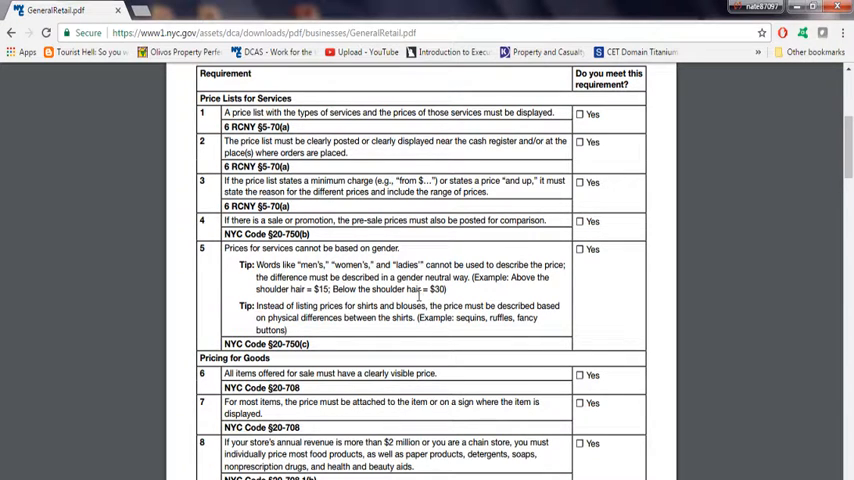
mouse_move(470, 293)
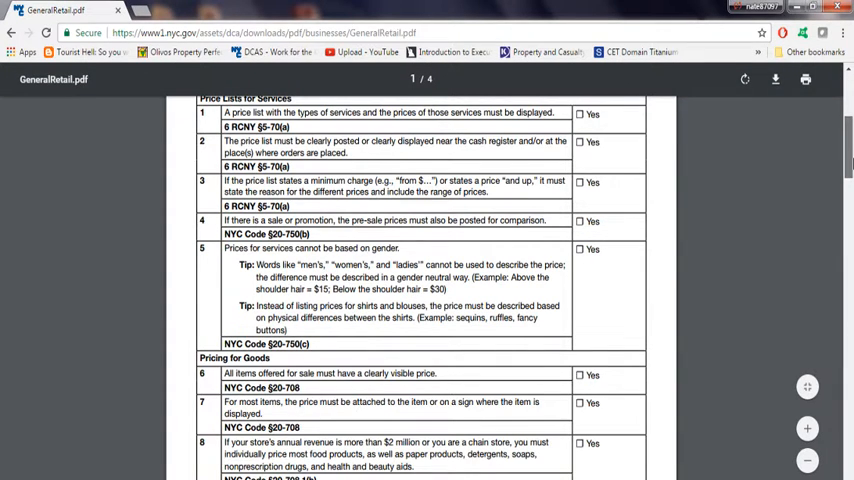
Scroll past the '1 of 4' footer to item 9 on shelf-priced goods.
scroll(down, 3)
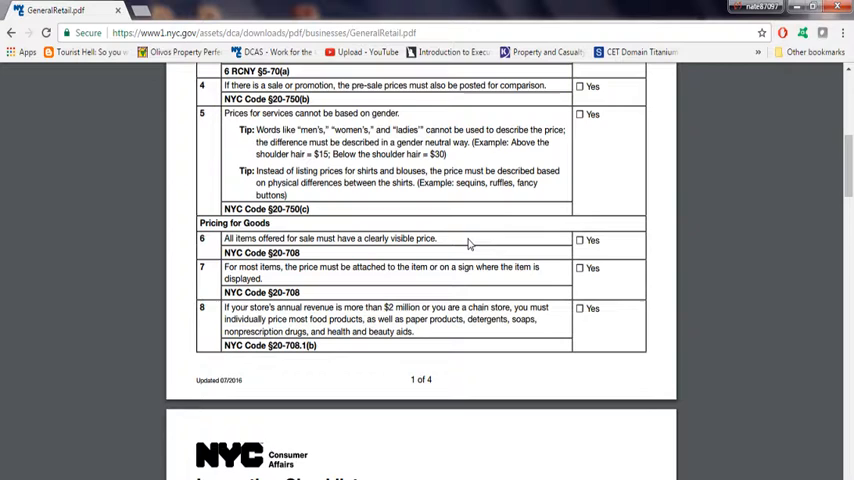
mouse_move(755, 202)
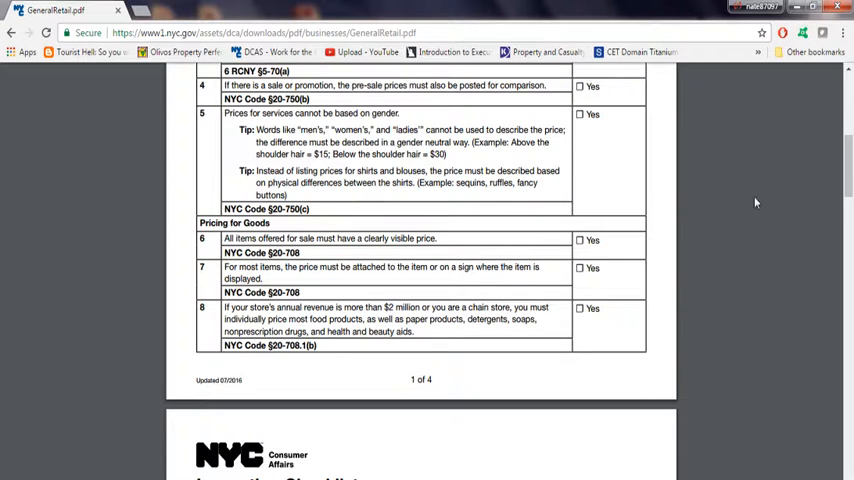
scroll(down, 3)
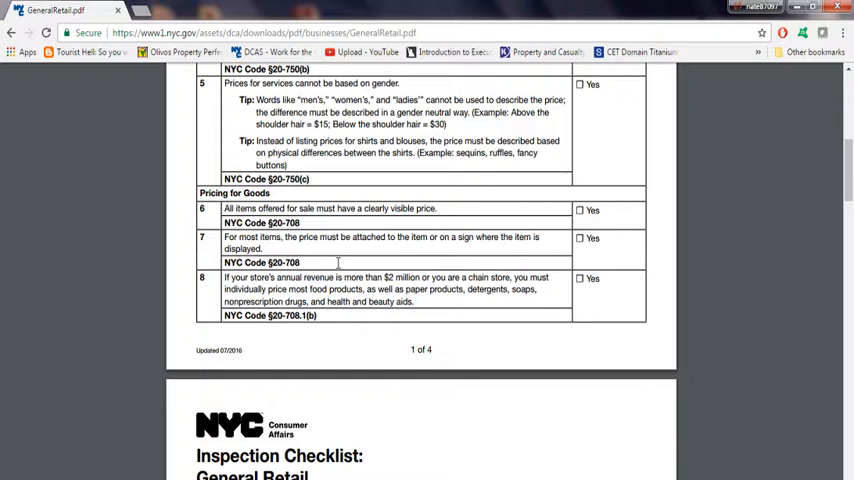
mouse_move(343, 301)
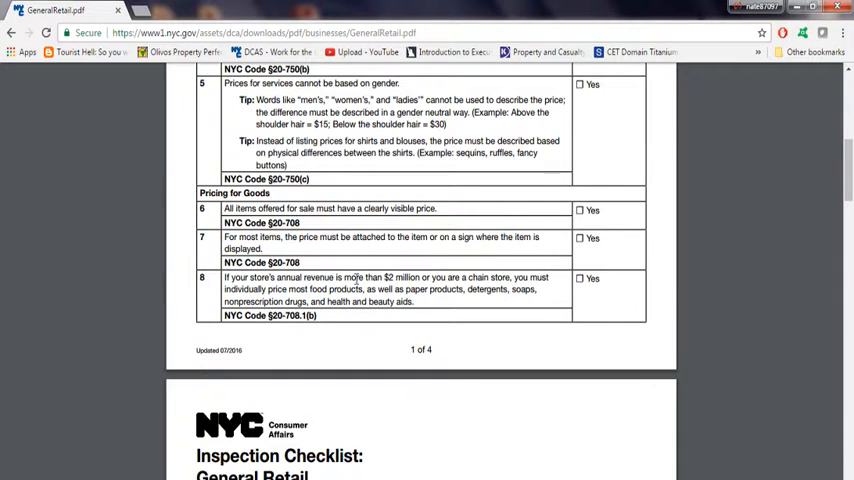
mouse_move(565, 287)
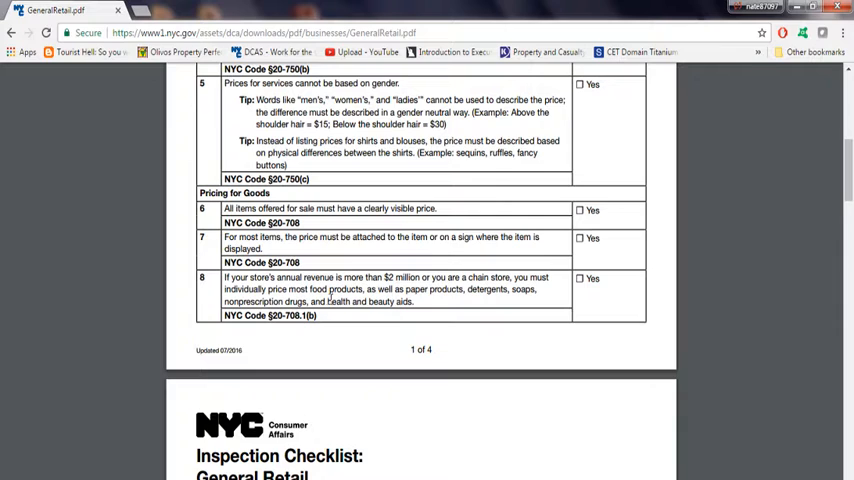
mouse_move(505, 298)
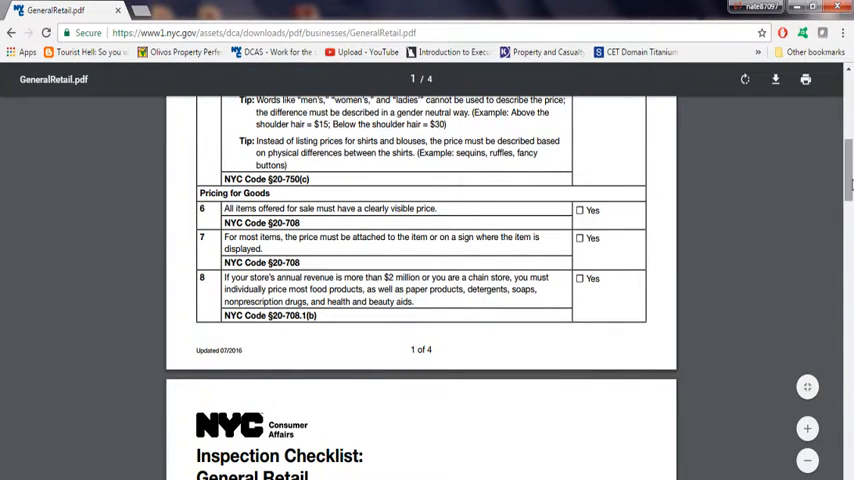
scroll(down, 3)
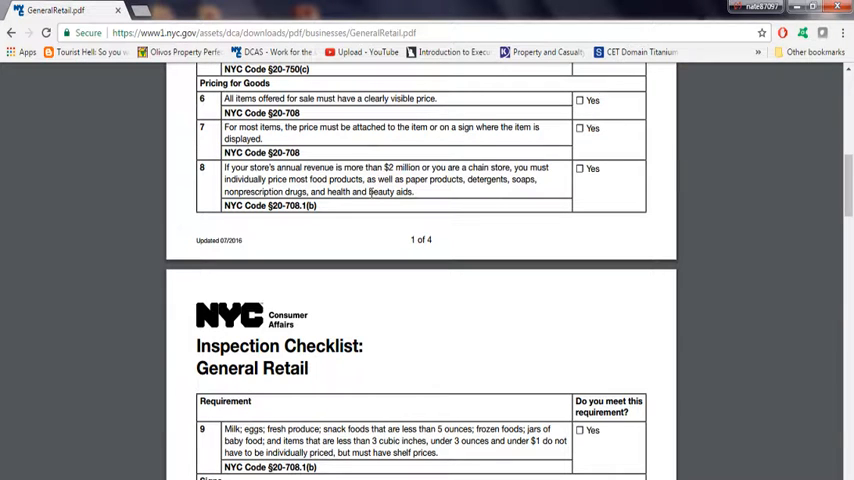
Scroll through sale signs and refund policy items 11–13 to the top of page 3.
scroll(down, 3)
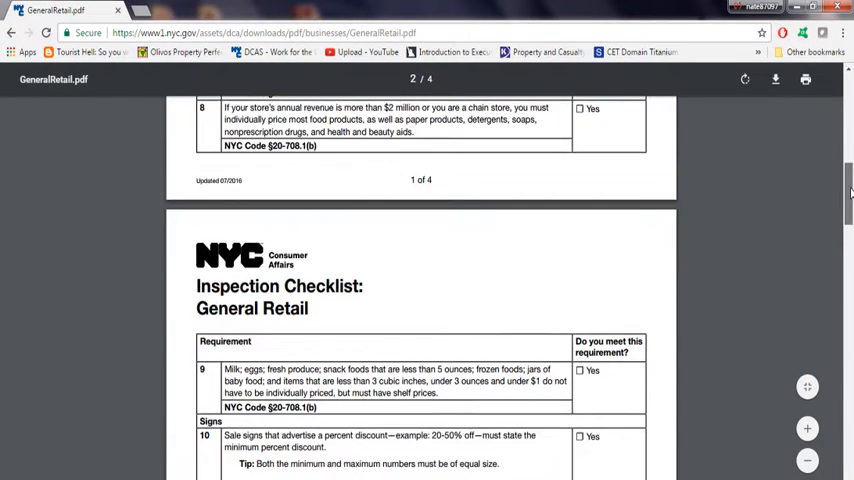
scroll(down, 3)
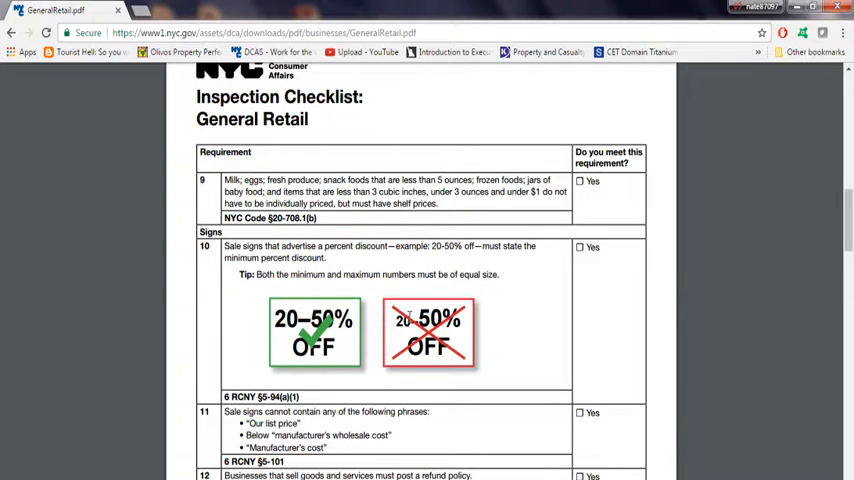
mouse_move(500, 349)
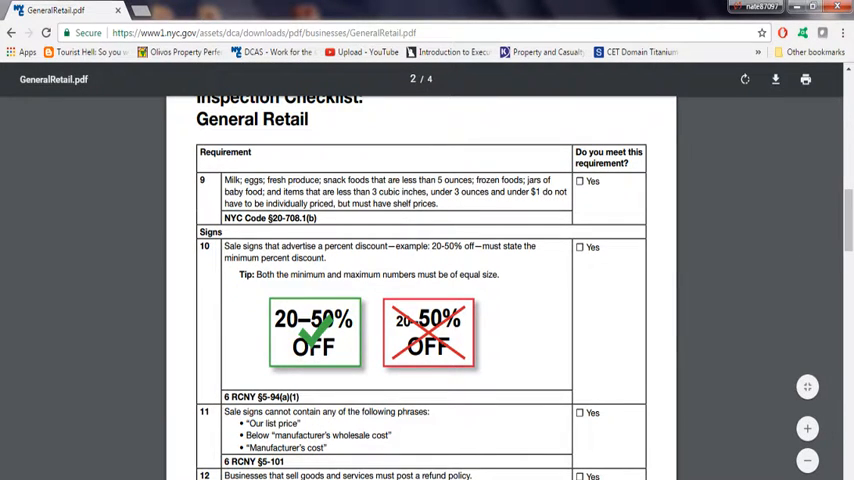
scroll(down, 3)
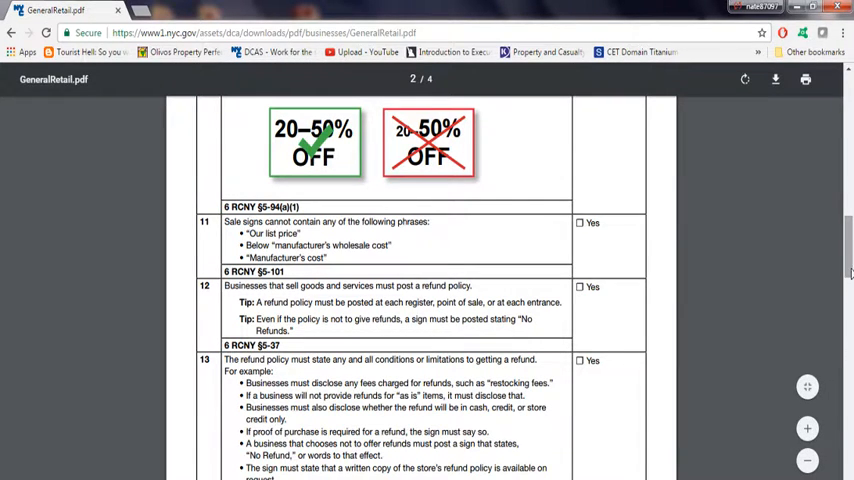
scroll(down, 3)
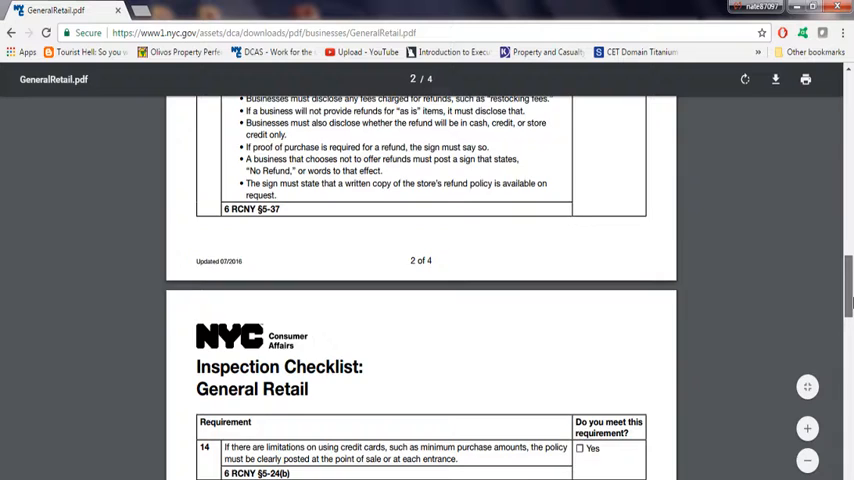
Scroll down page 3 to the receipt requirements in items 15 and 16.
scroll(down, 3)
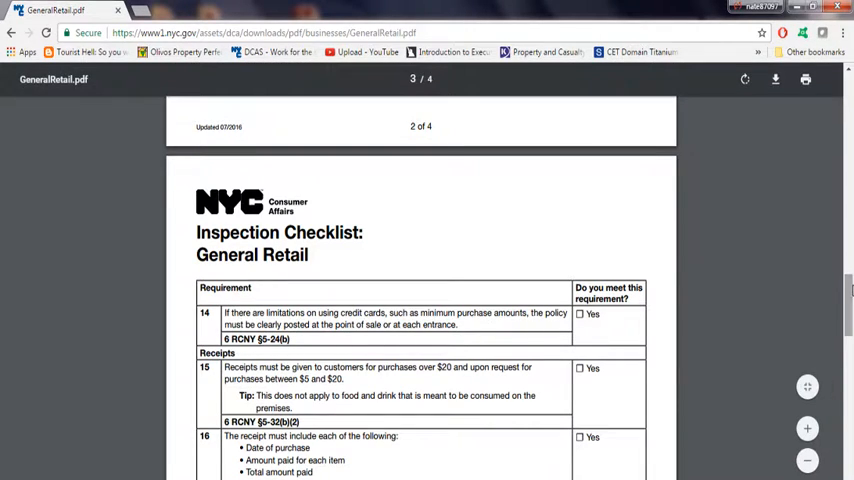
Scroll to items 17–19 on electronics receipts and price accuracy at checkout.
scroll(down, 3)
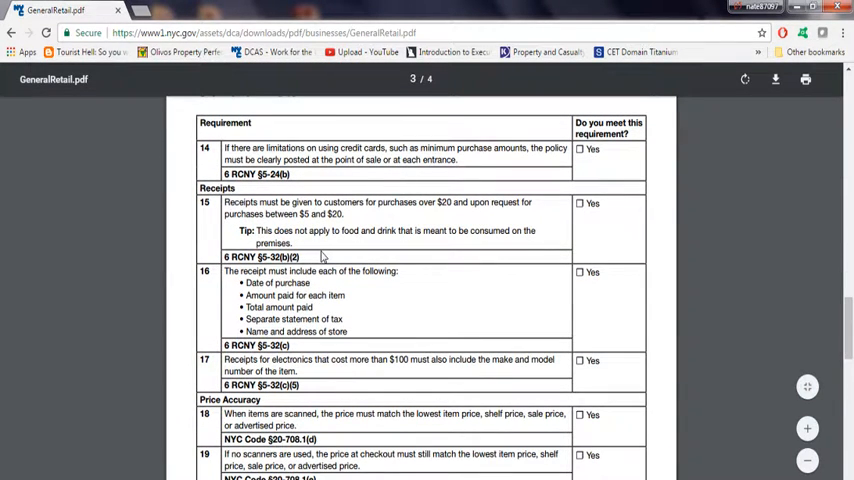
scroll(up, 3)
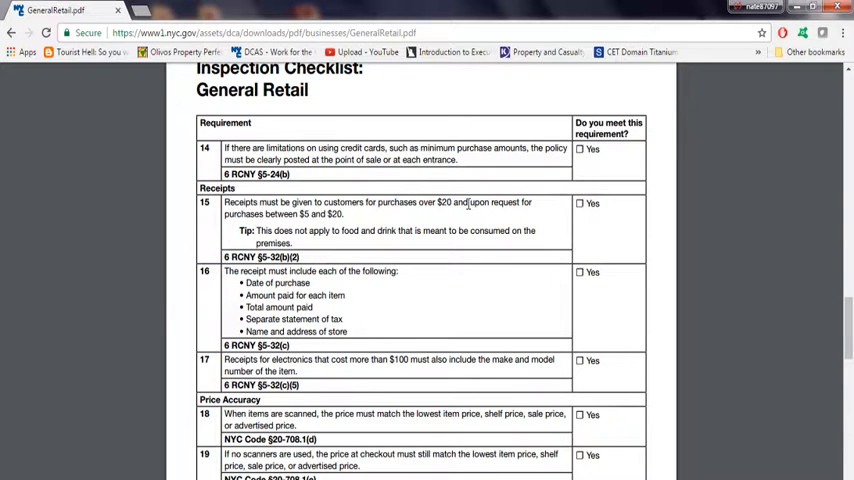
mouse_move(462, 204)
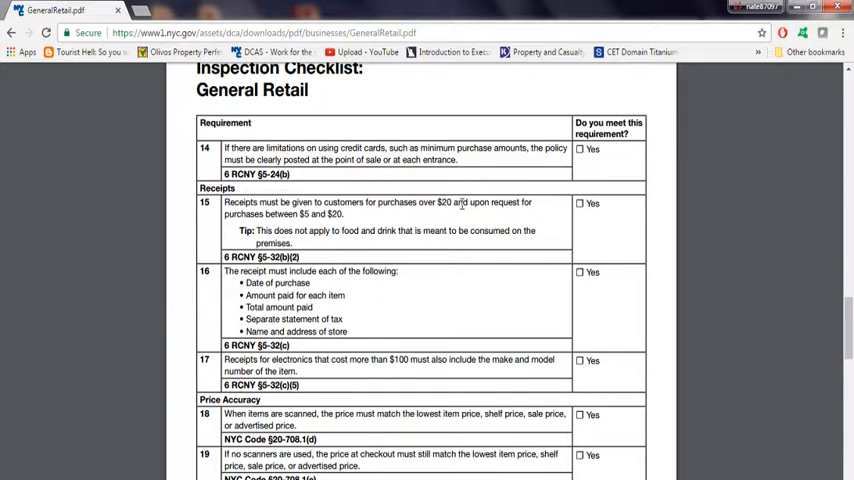
mouse_move(510, 219)
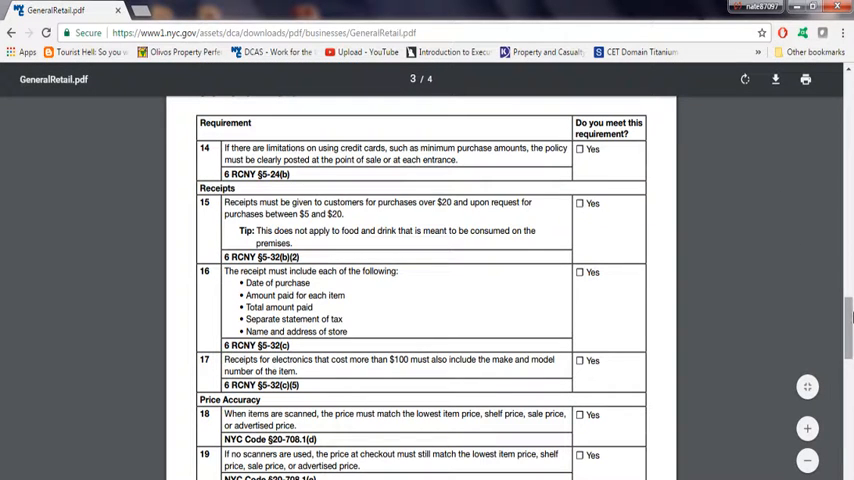
scroll(down, 3)
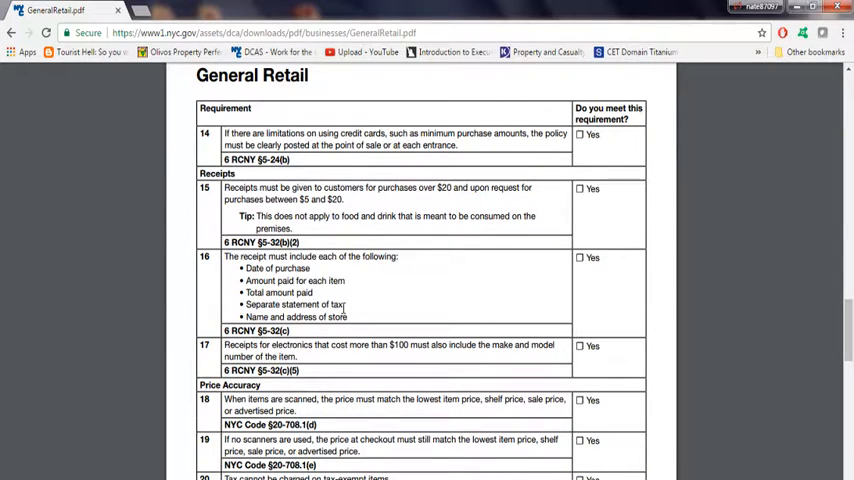
mouse_move(360, 322)
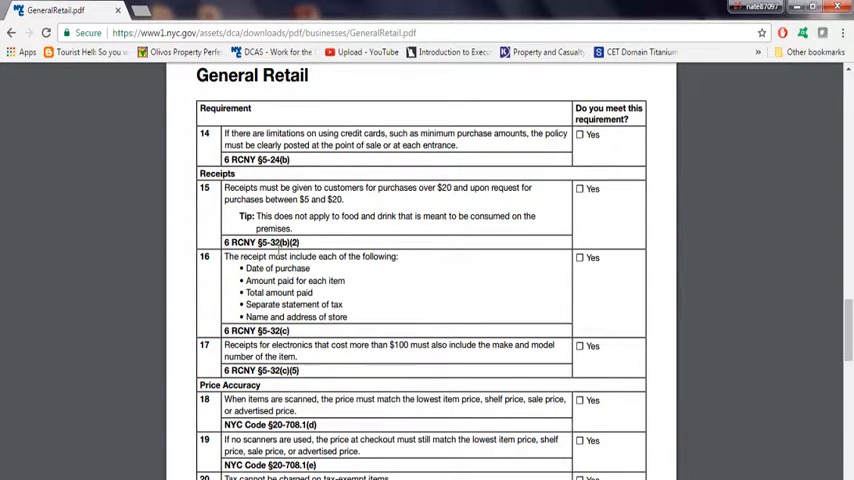
mouse_move(331, 321)
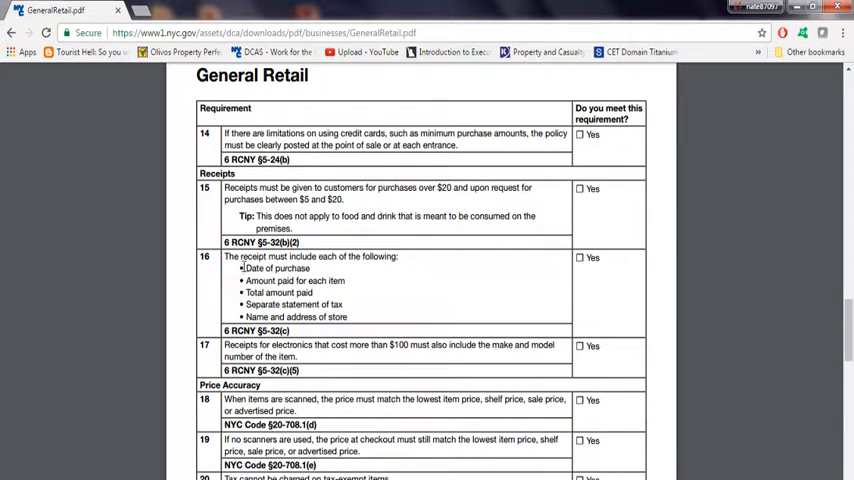
mouse_move(230, 232)
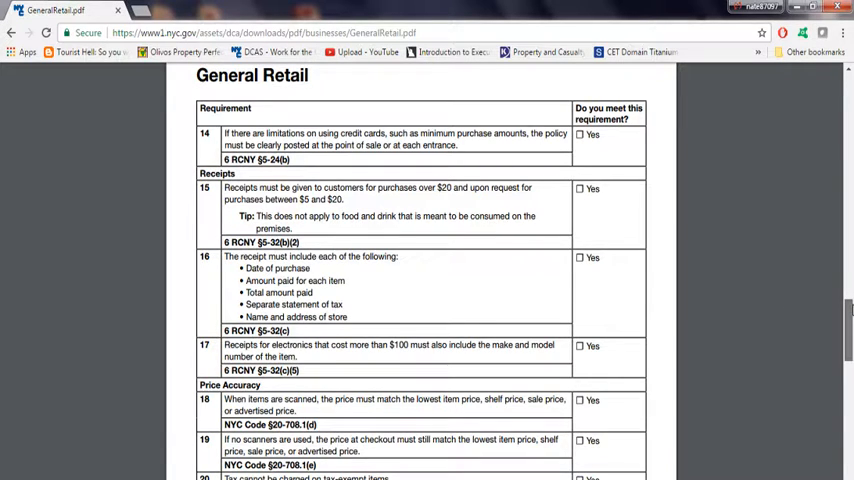
Scroll past page 3's end to page 4's item 21 on layaway plan disclosures.
scroll(down, 3)
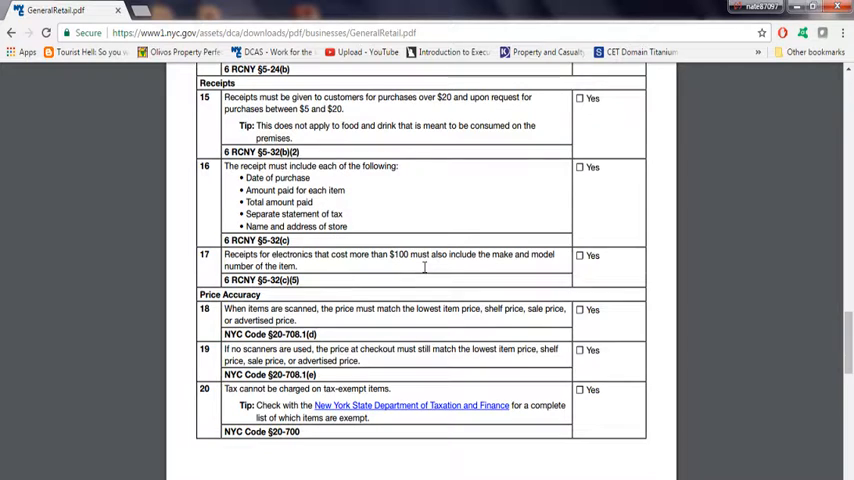
mouse_move(349, 333)
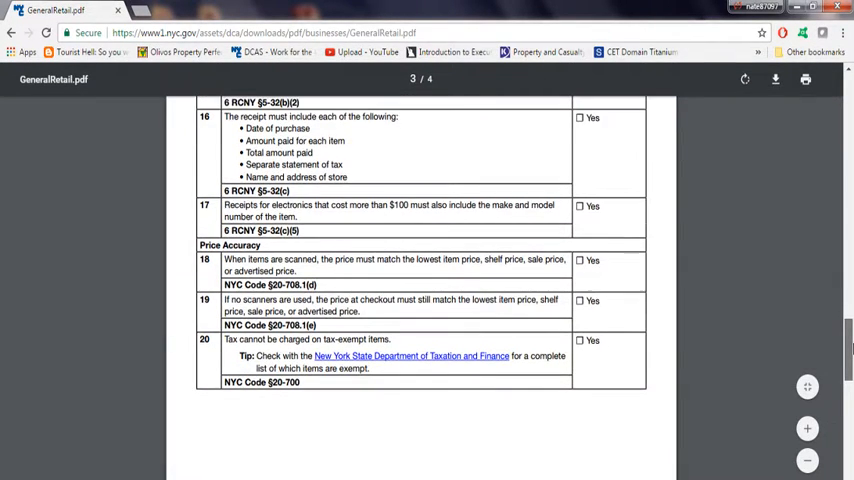
scroll(down, 3)
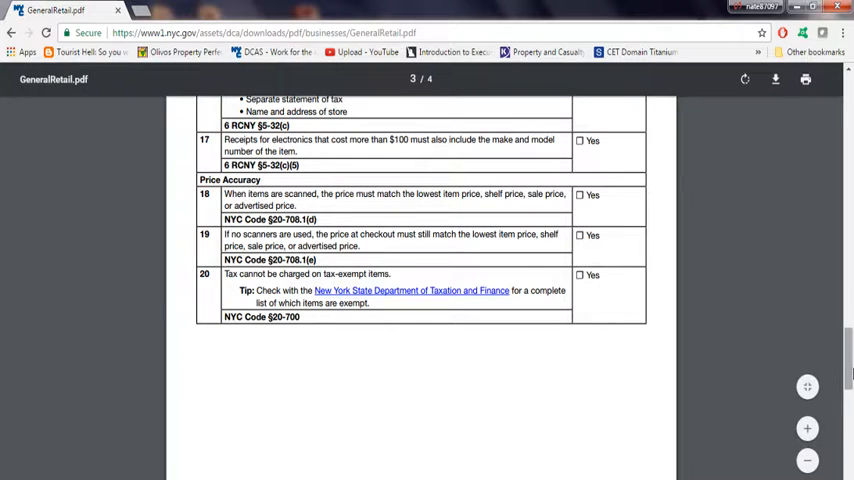
scroll(down, 3)
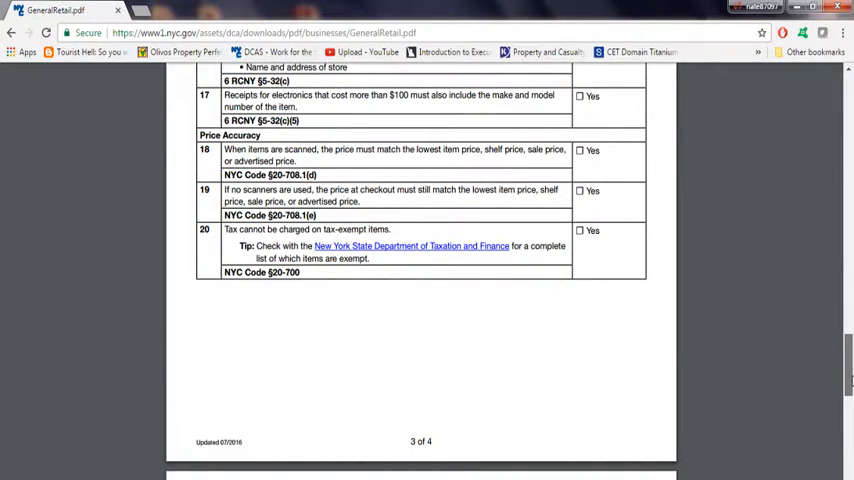
scroll(down, 3)
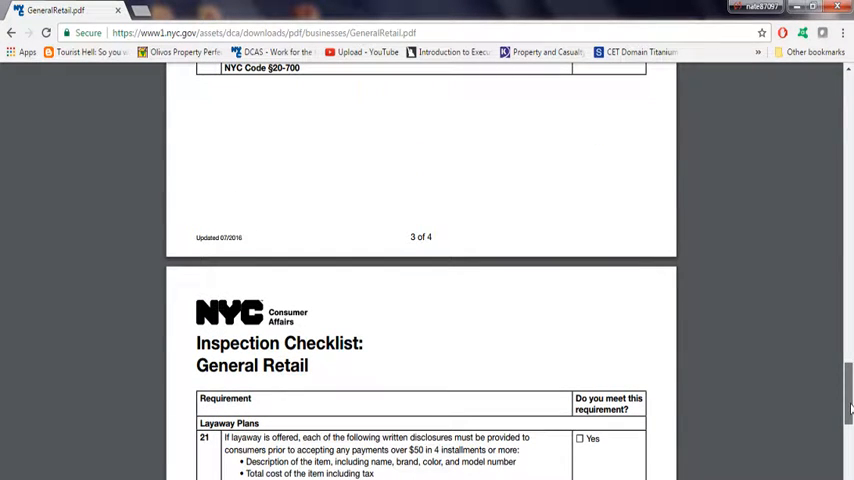
Scroll to final item 22, then back up to Price Accuracy items 16–20.
scroll(down, 3)
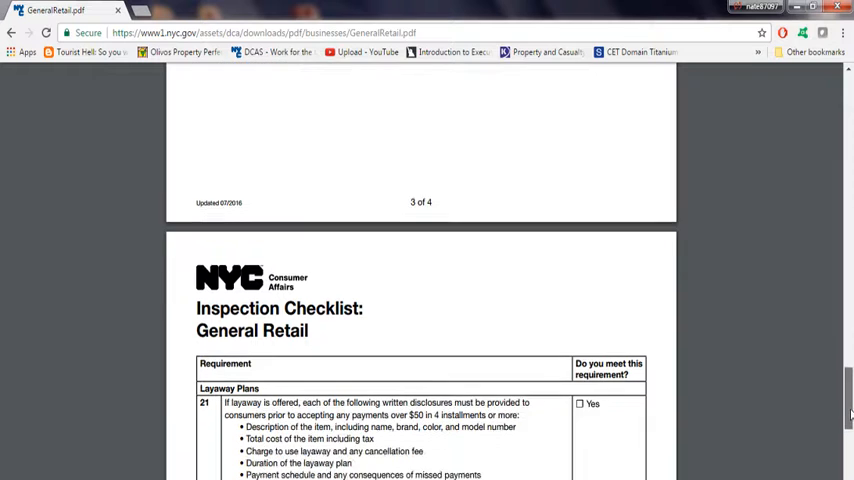
scroll(down, 3)
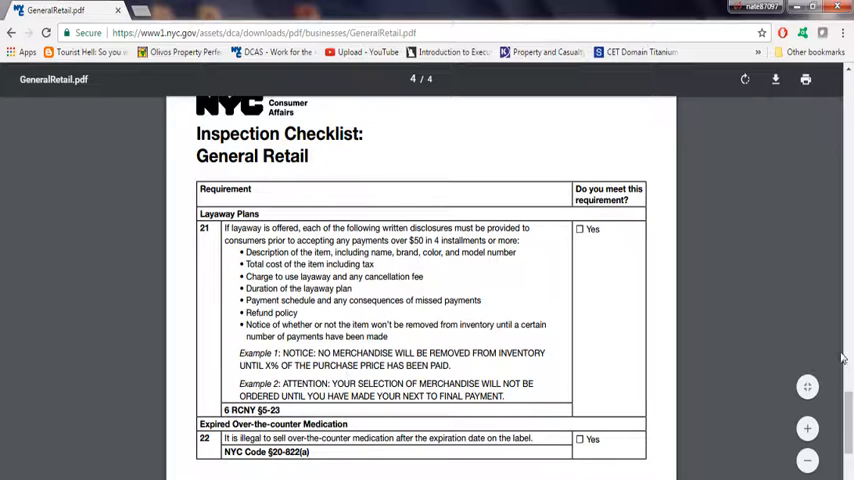
scroll(down, 3)
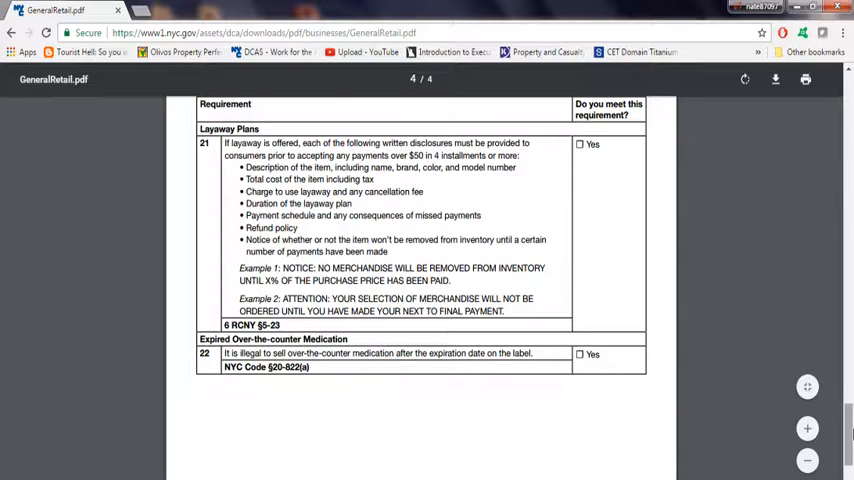
scroll(down, 3)
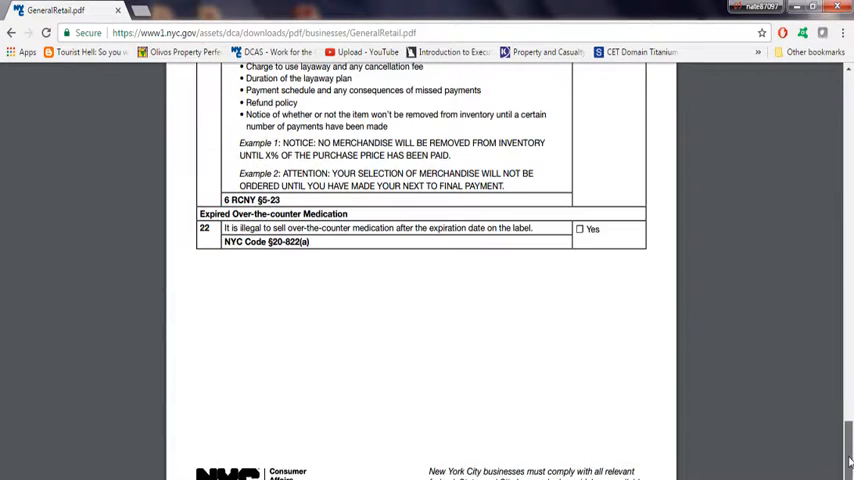
scroll(down, 3)
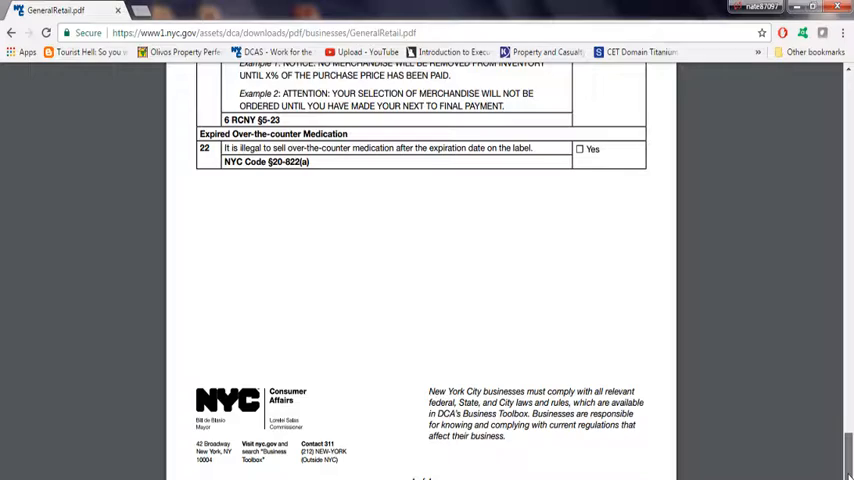
scroll(up, 3)
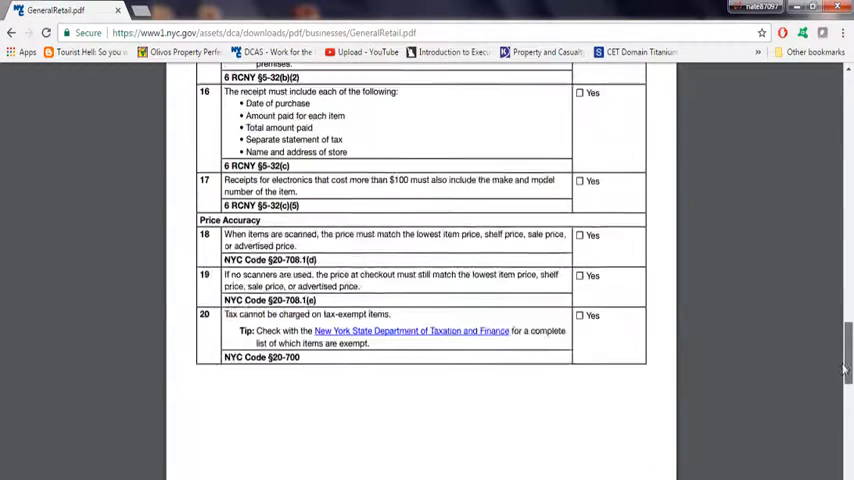